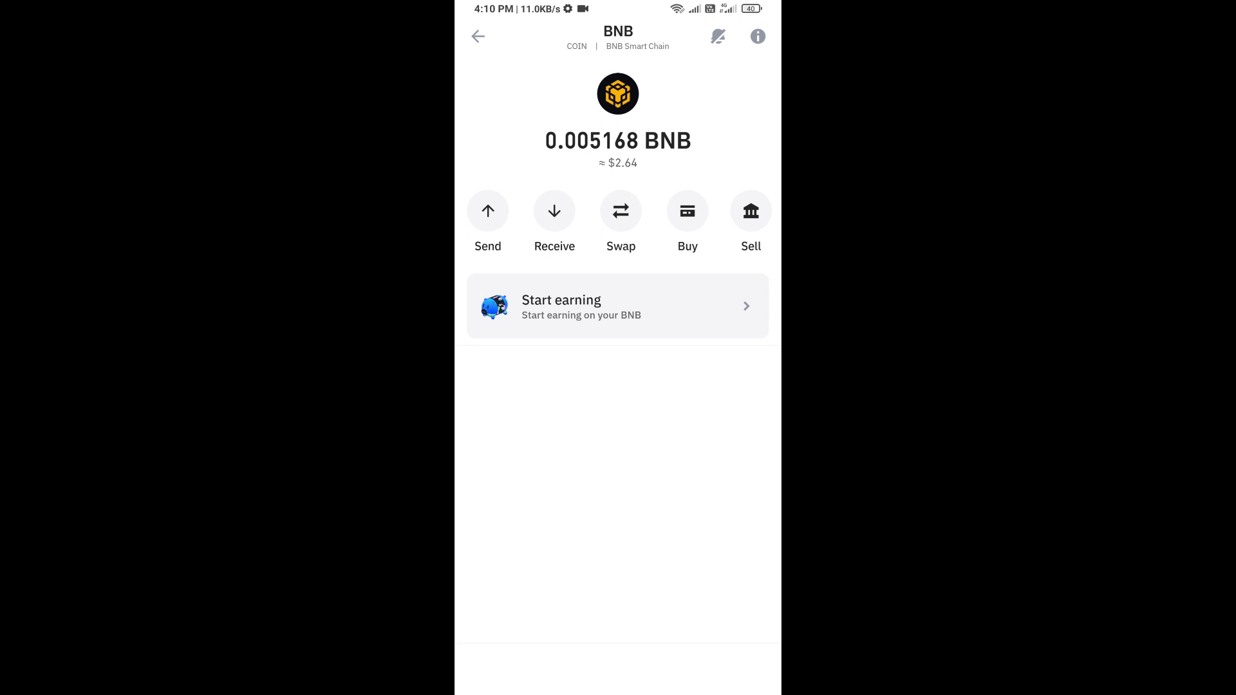
Show the BNB Smart Chain receive address and QR code in Trust Wallet
click(554, 210)
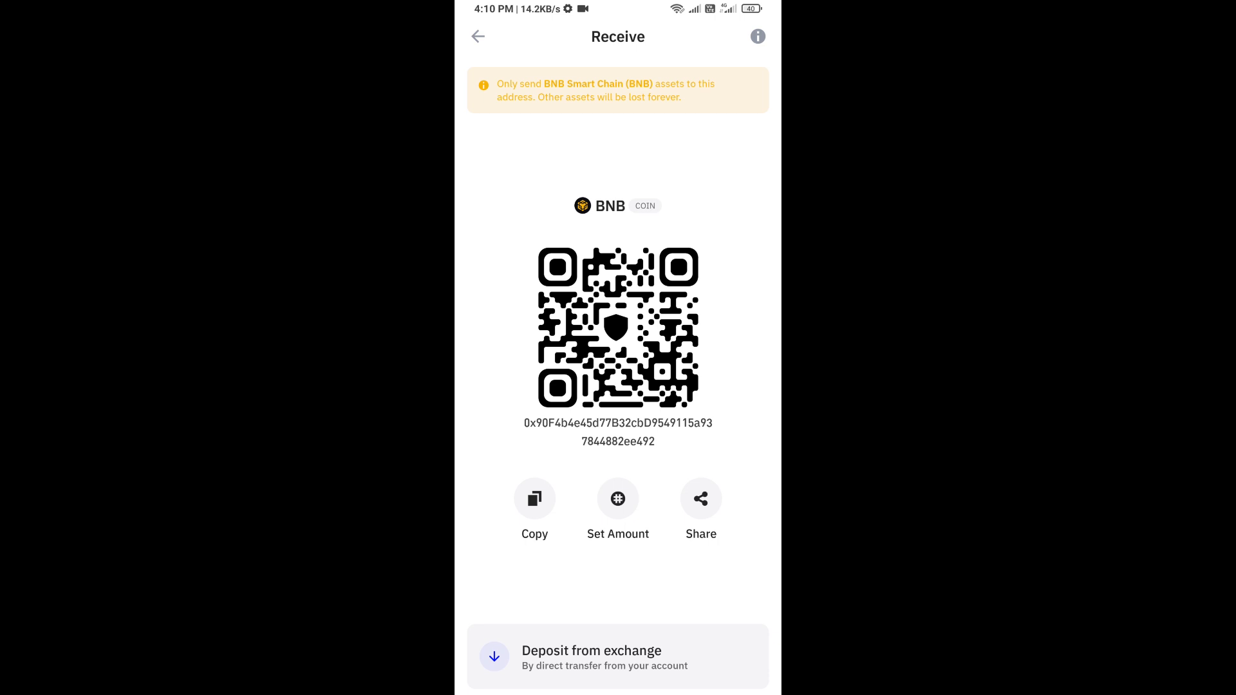
click(534, 498)
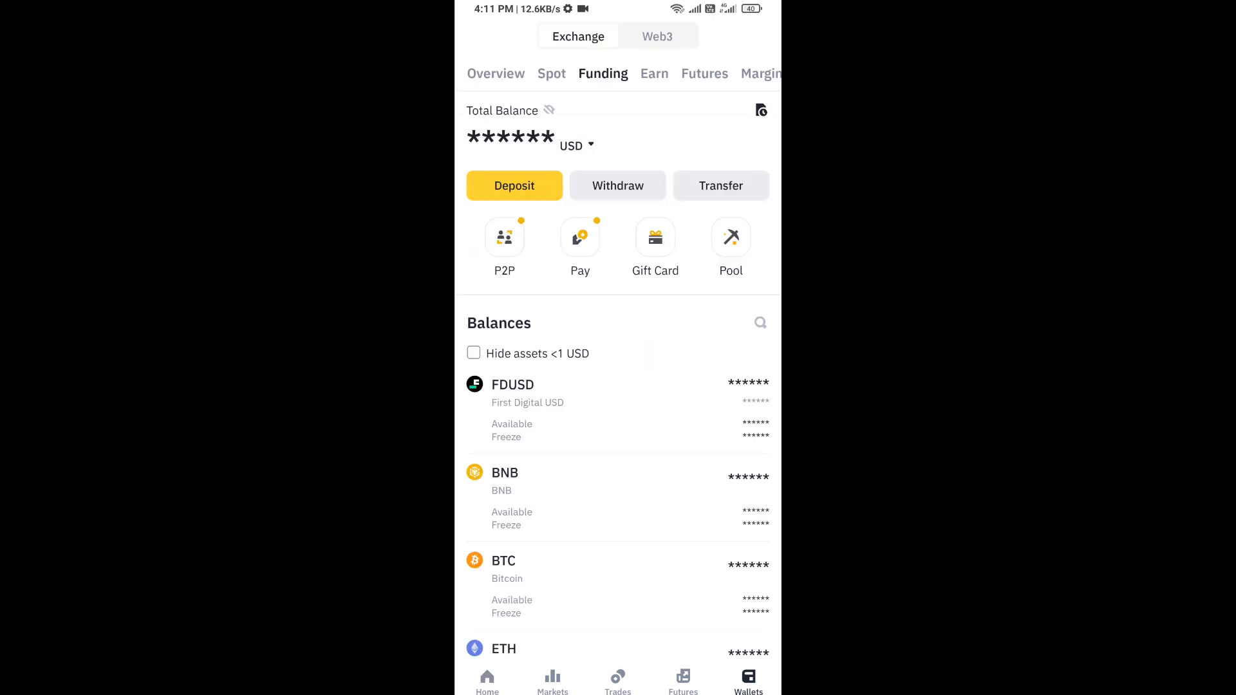
Search 'bnb' in the Binance withdraw coin list and pick BNB
text(bnb)
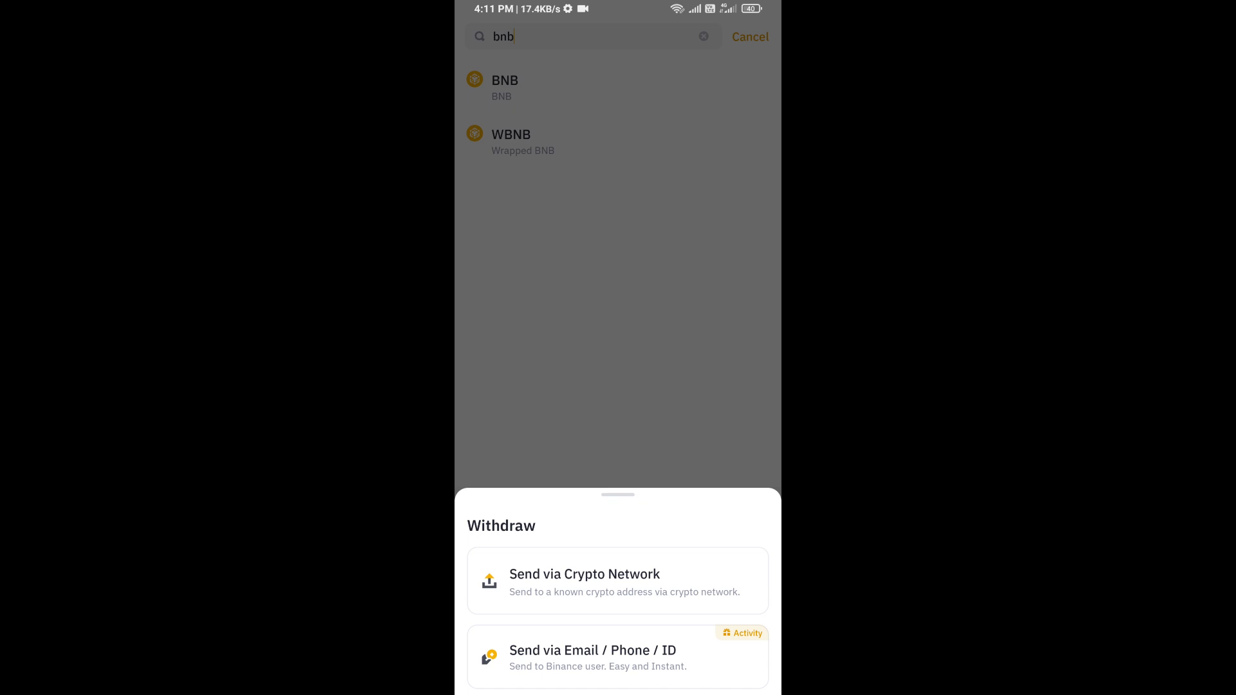
Choose Send via Crypto Network with the pasted address, then list the networks
click(617, 581)
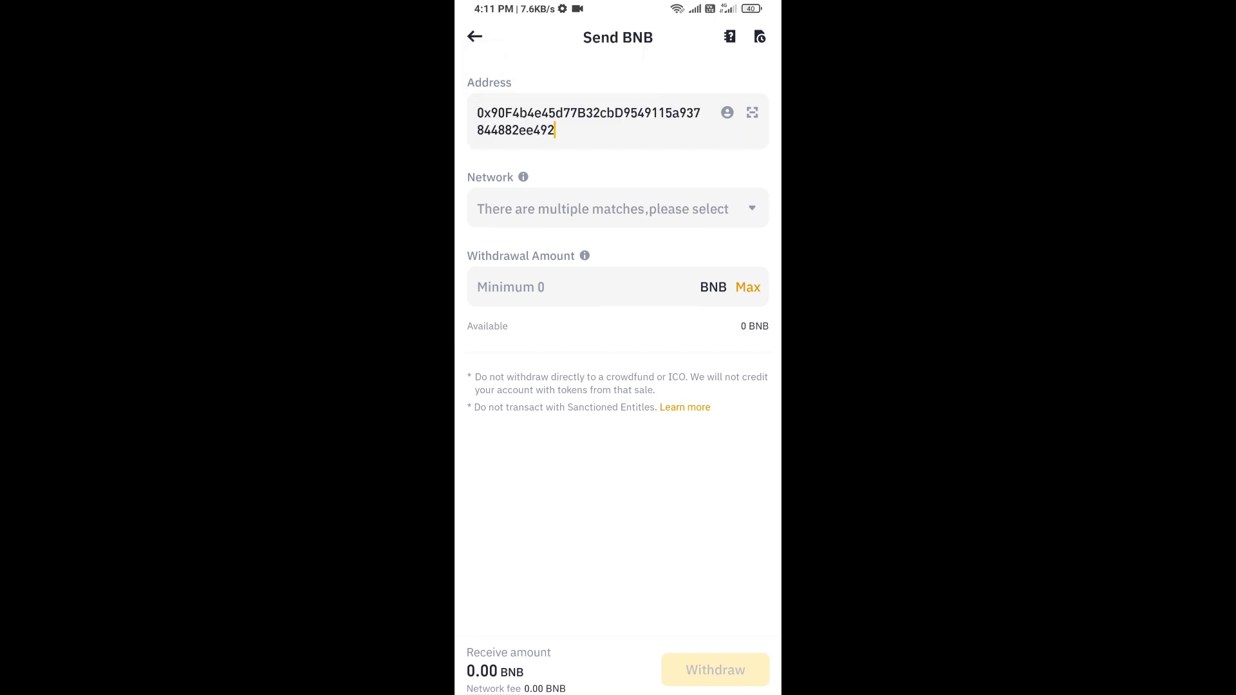
click(618, 208)
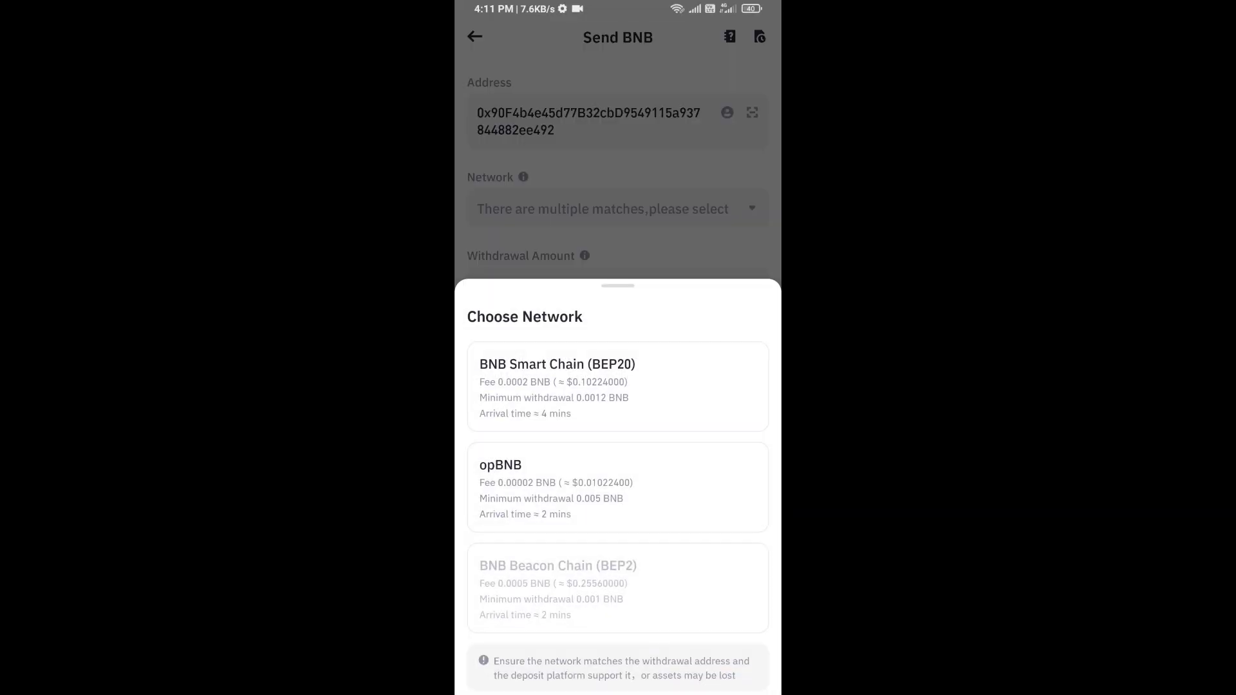